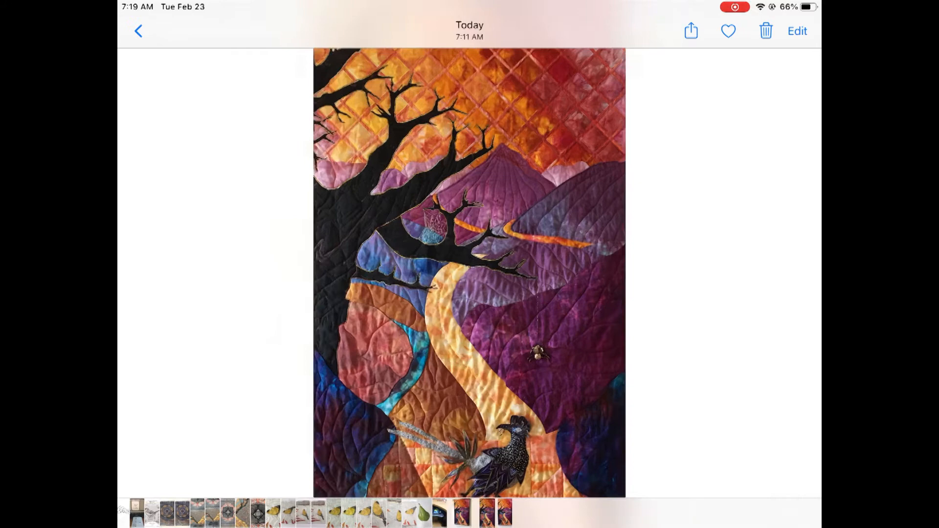
# Edit the sunset quilt photo, correcting its vertical perspective to 8, then finish editing
pyautogui.click(690, 30)
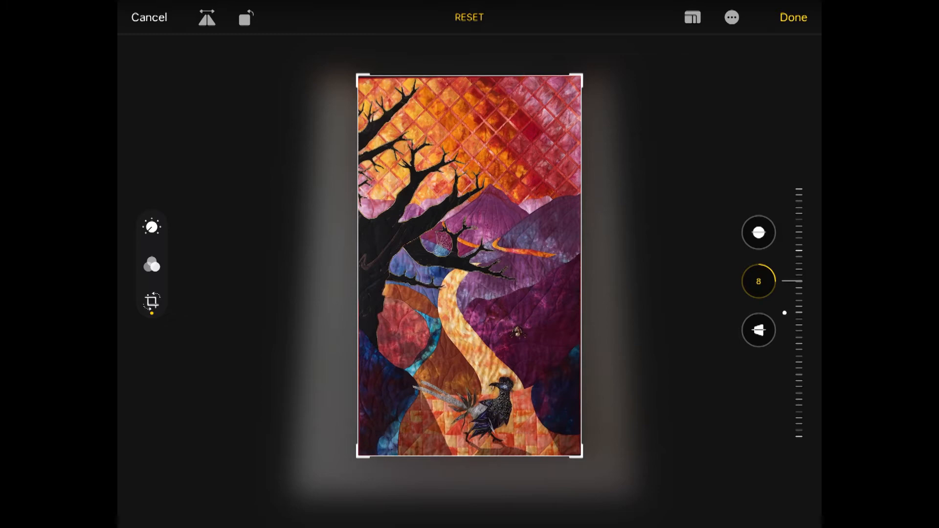
pyautogui.click(794, 17)
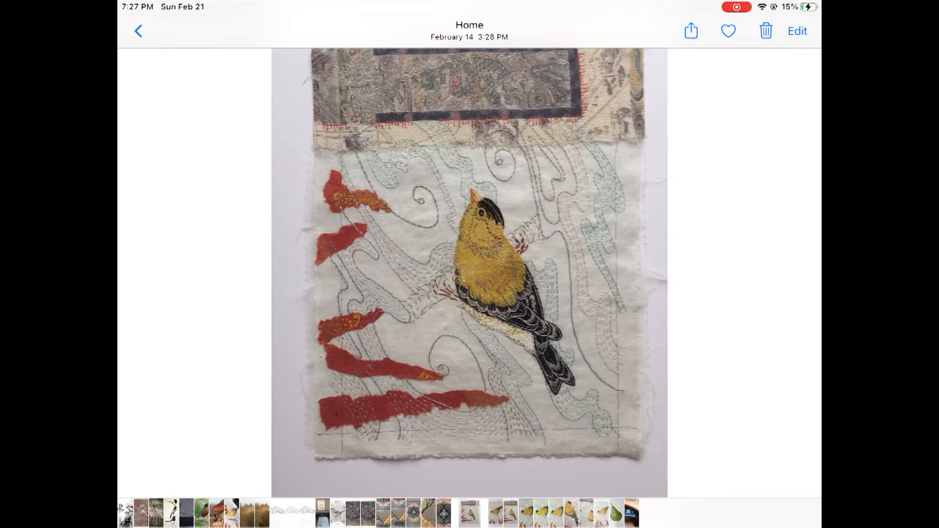
# Rotate the goldfinch embroidery a quarter turn into landscape and bring up light and colour adjustments
pyautogui.click(797, 30)
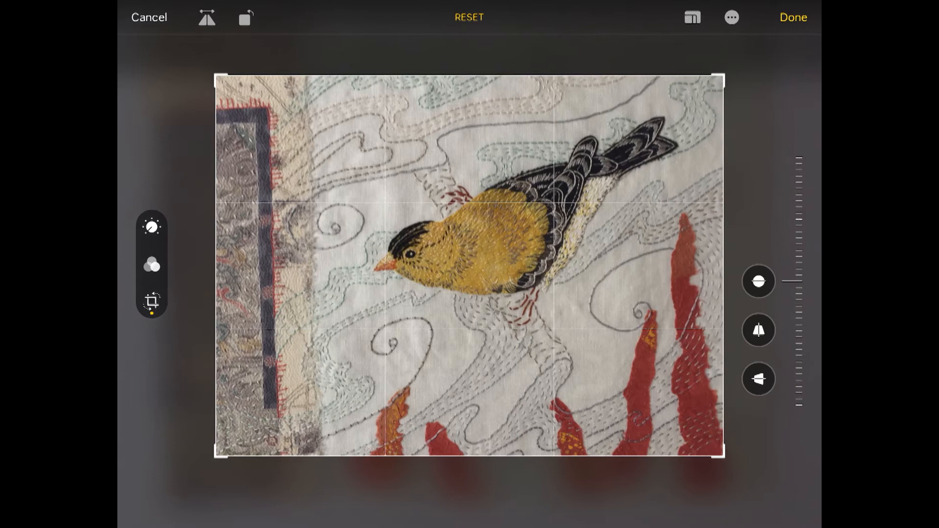
pyautogui.click(153, 228)
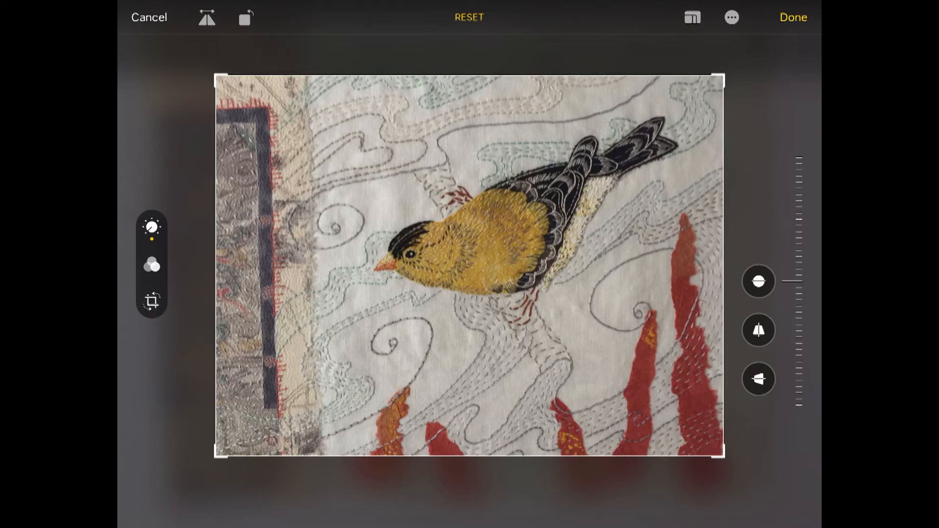
# Raise the goldfinch photo's contrast to 17, lower the black point, and set tint to -21
pyautogui.click(152, 227)
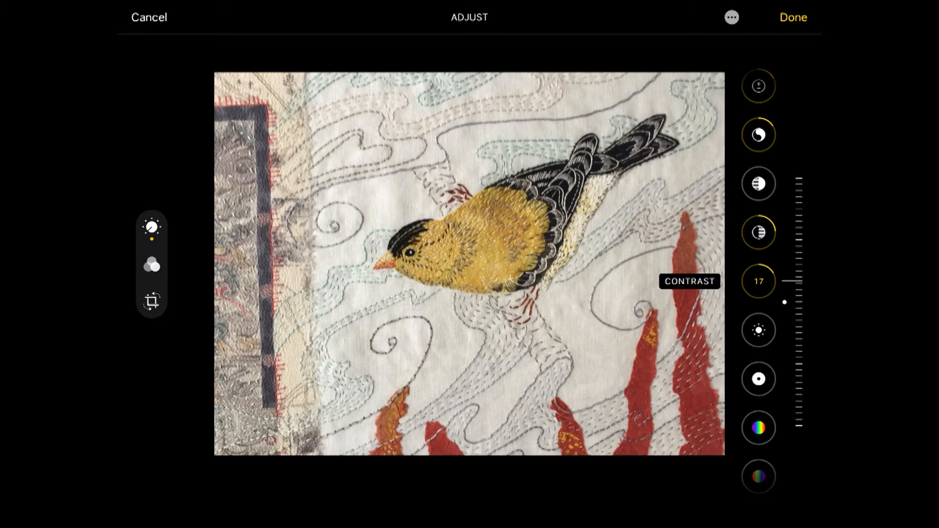
pyautogui.scroll(-3)
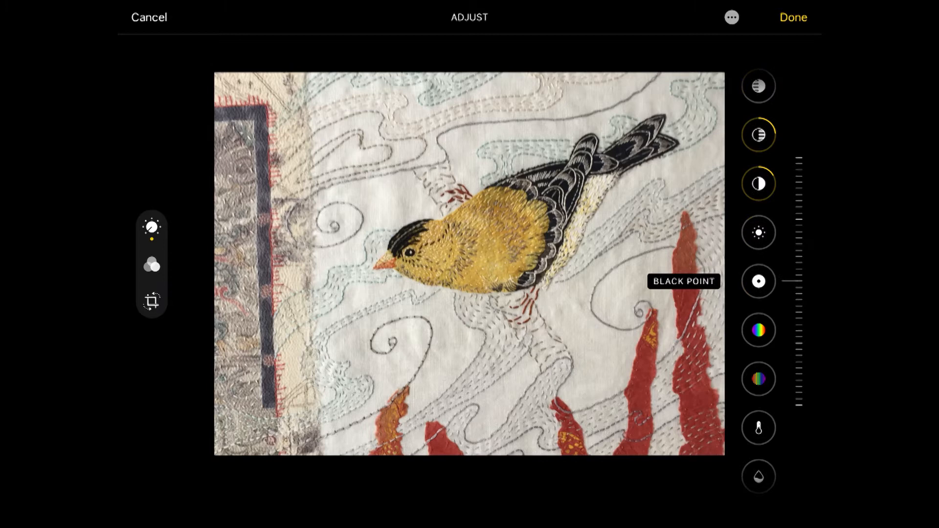
pyautogui.moveTo(796, 282); pyautogui.dragTo(784, 314)
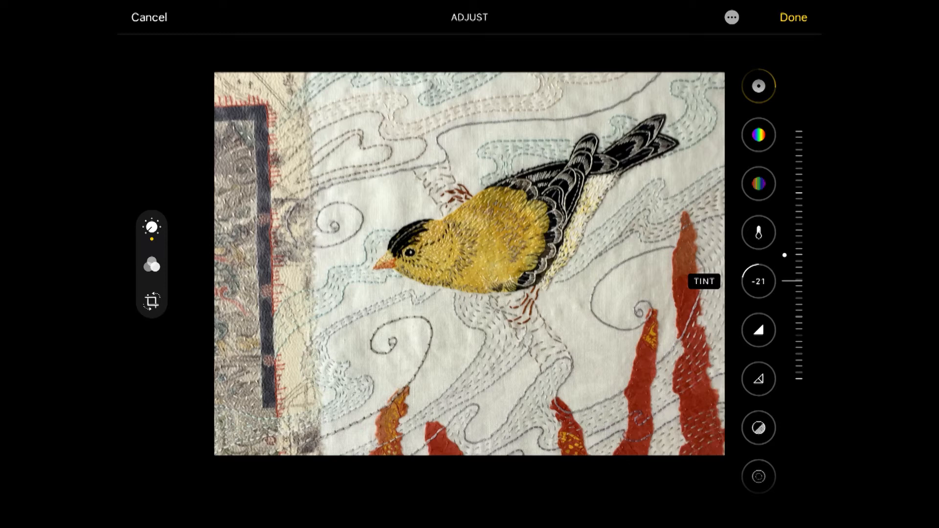
pyautogui.scroll(-3)
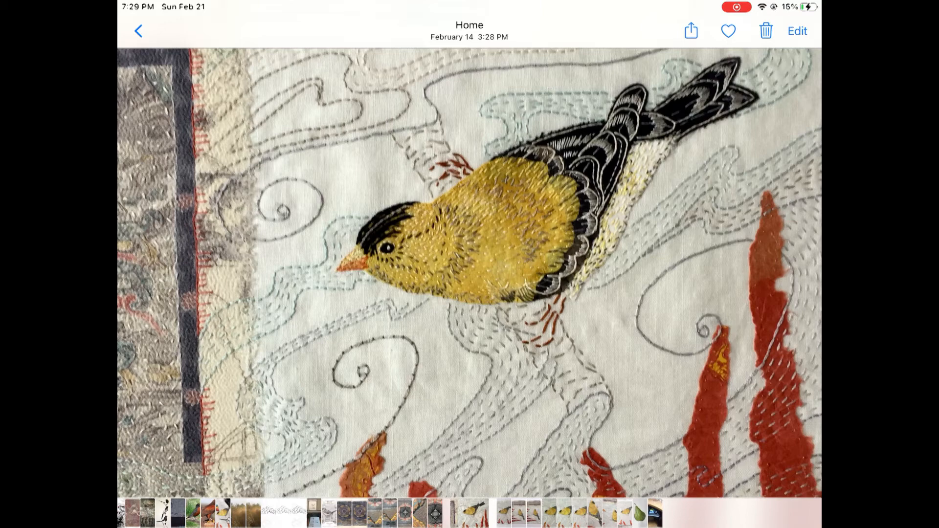
# Confirm with Done so the rotated, adjusted goldfinch photo is saved in the viewer
pyautogui.click(690, 31)
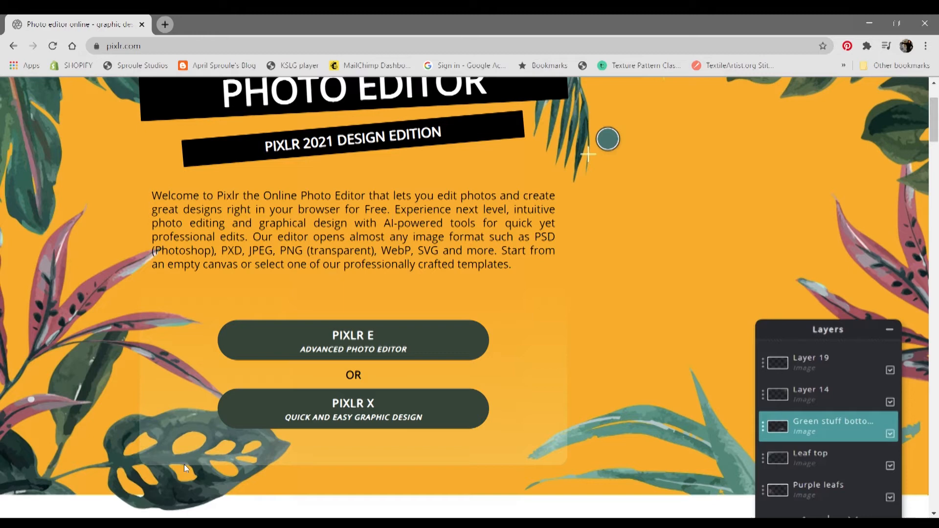
# Load the blue mandala quilt photo into Pixlr X, pre-resized to 2000 × 3000 px
pyautogui.click(353, 408)
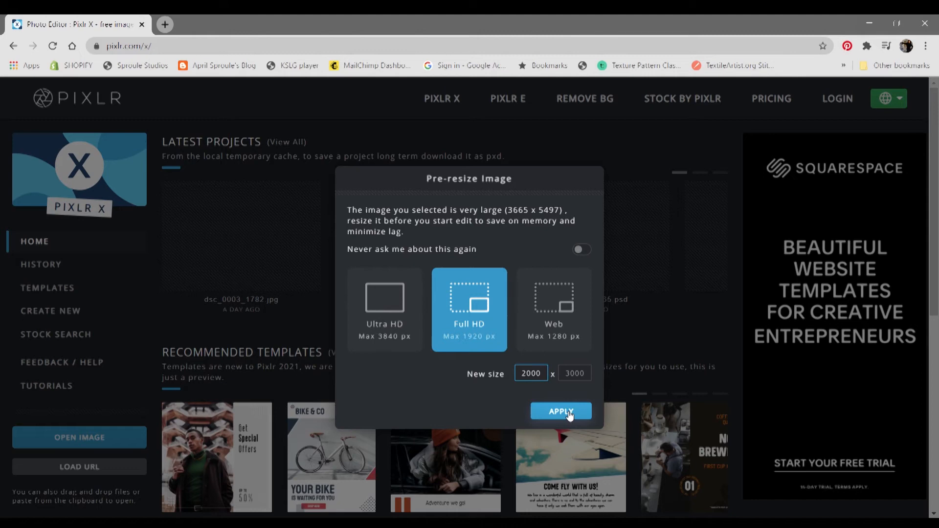
pyautogui.click(560, 411)
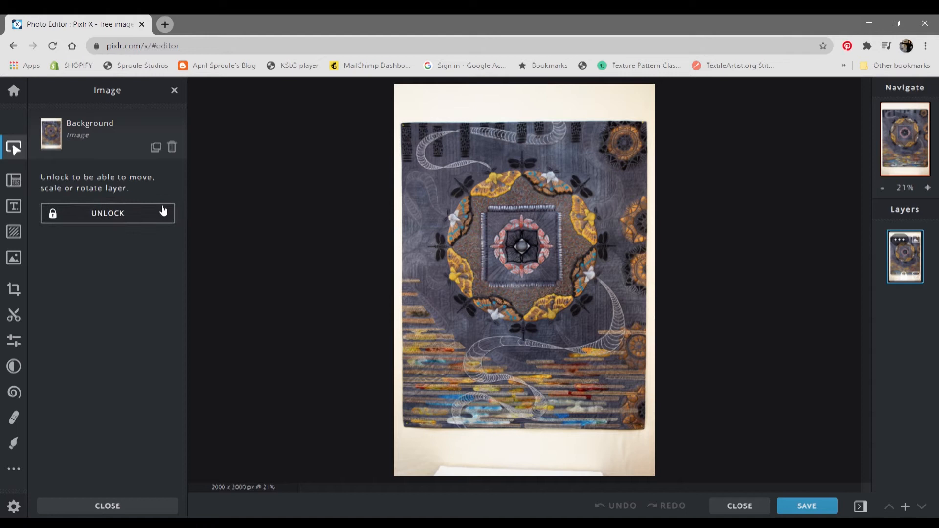
# Unlock the background layer and crop the quilt to its edges at 1845 × 2318 px
pyautogui.click(107, 213)
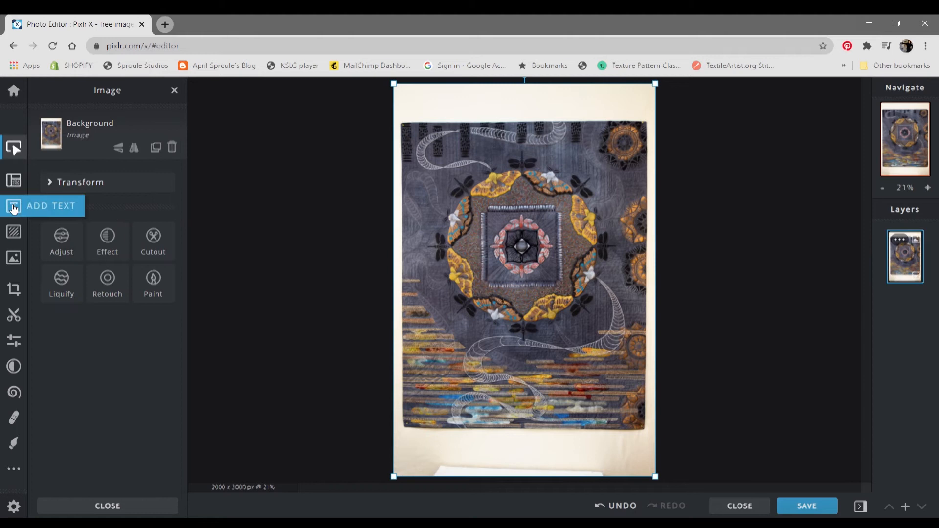
pyautogui.click(14, 289)
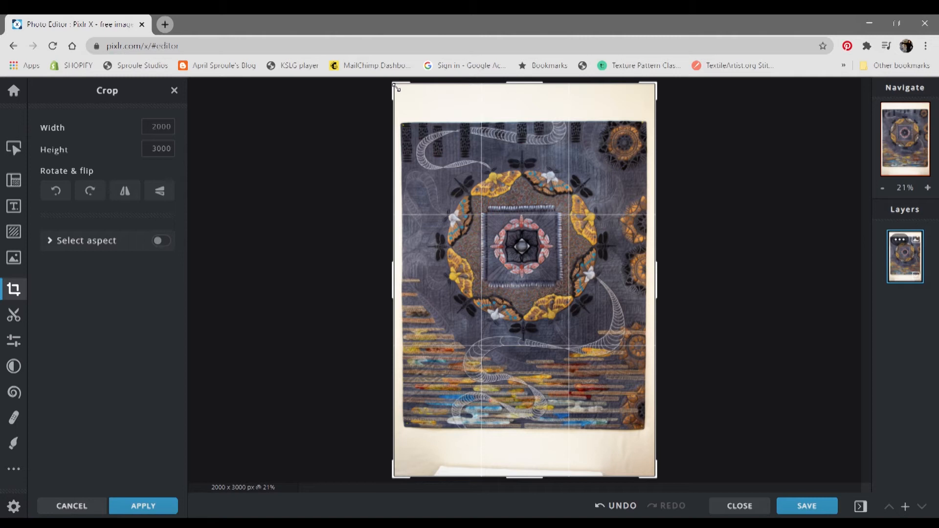
pyautogui.moveTo(394, 87); pyautogui.dragTo(404, 127)
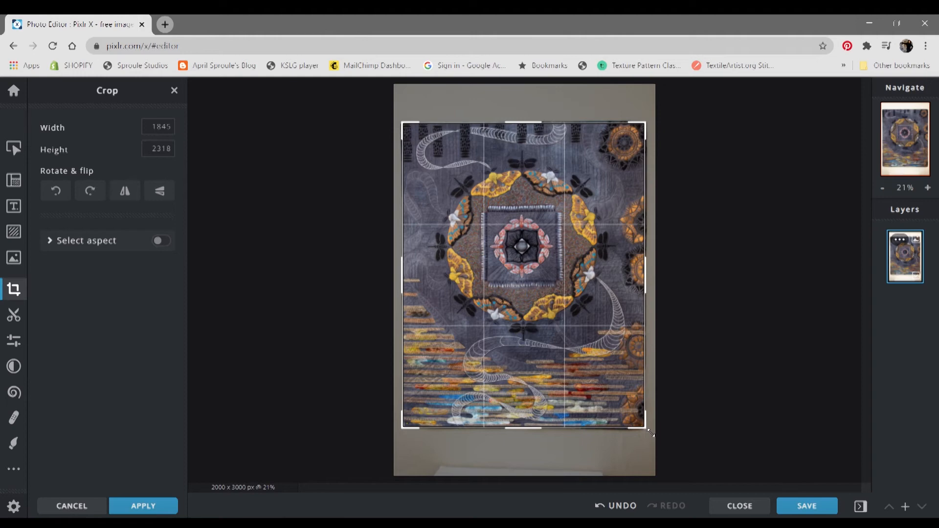
pyautogui.click(142, 505)
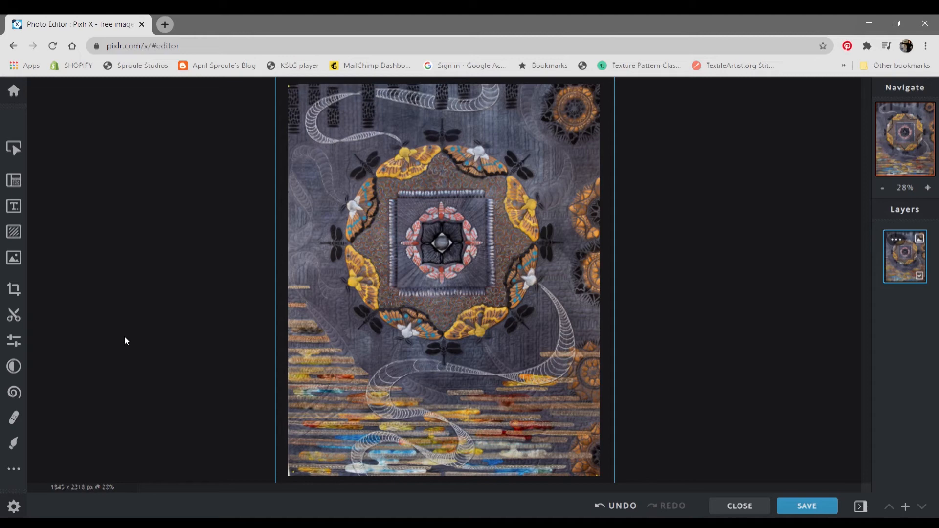
pyautogui.click(13, 341)
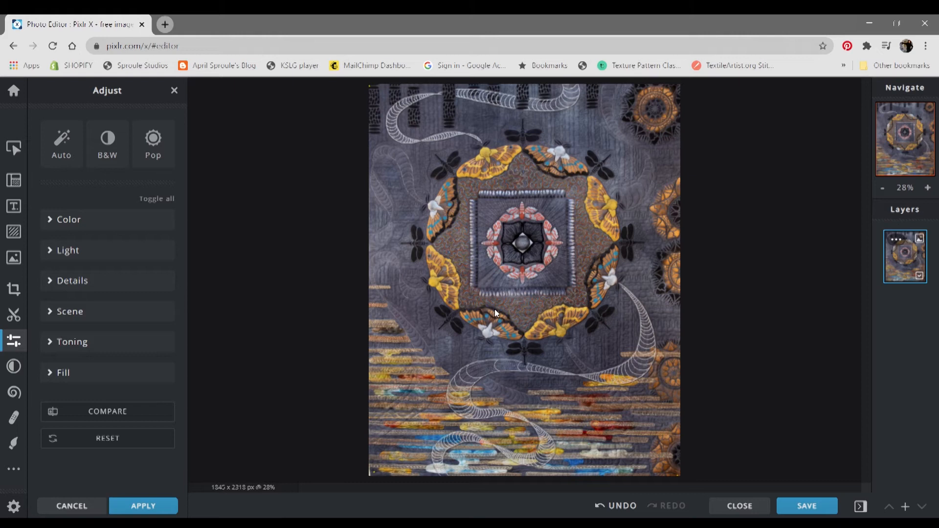
pyautogui.moveTo(927, 188)
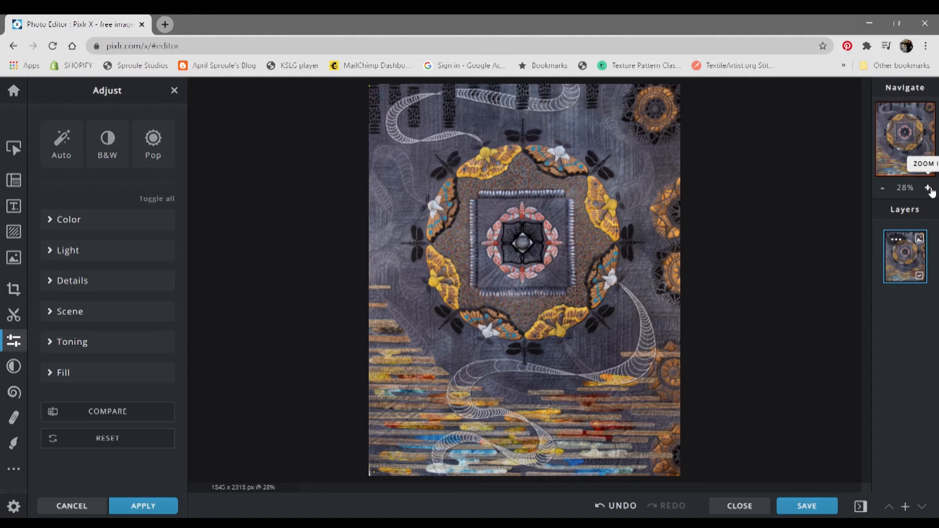
# Zoom in on the cropped quilt and expand the Light settings, all still at zero
pyautogui.click(882, 187)
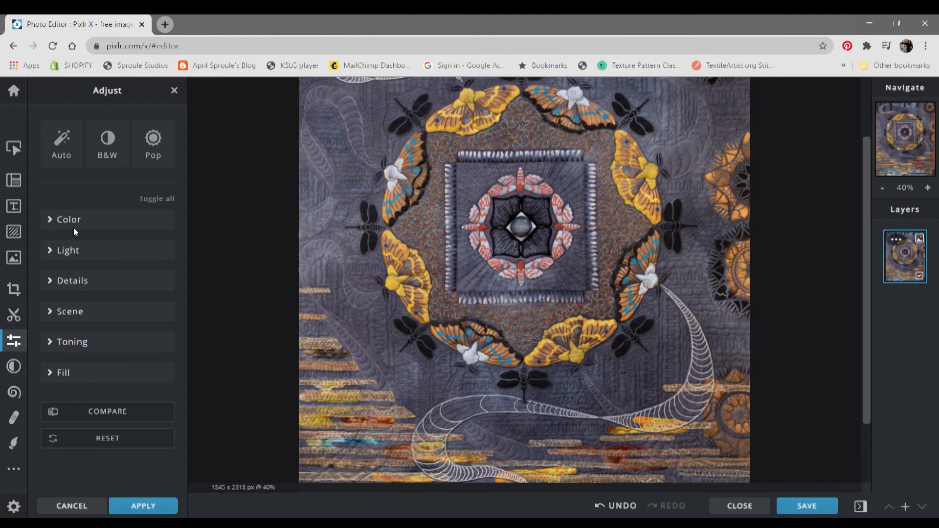
pyautogui.moveTo(43, 415)
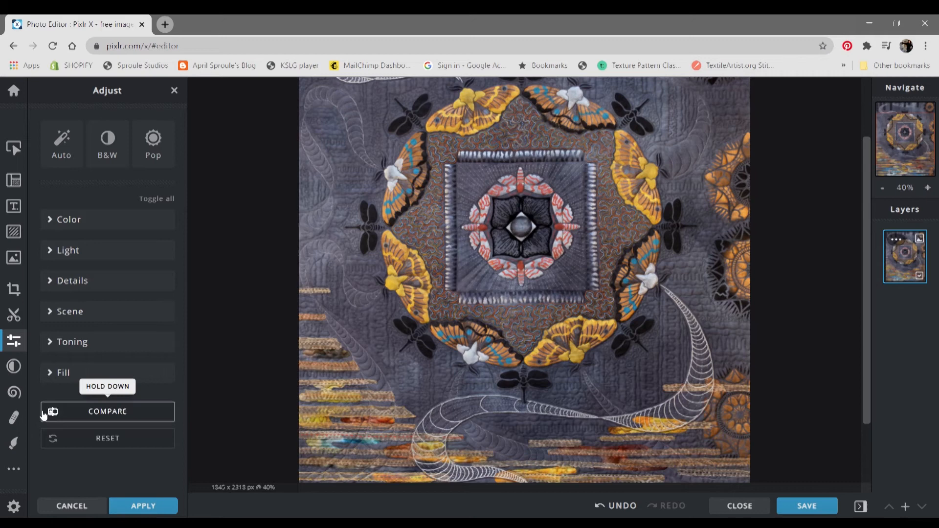
pyautogui.click(68, 250)
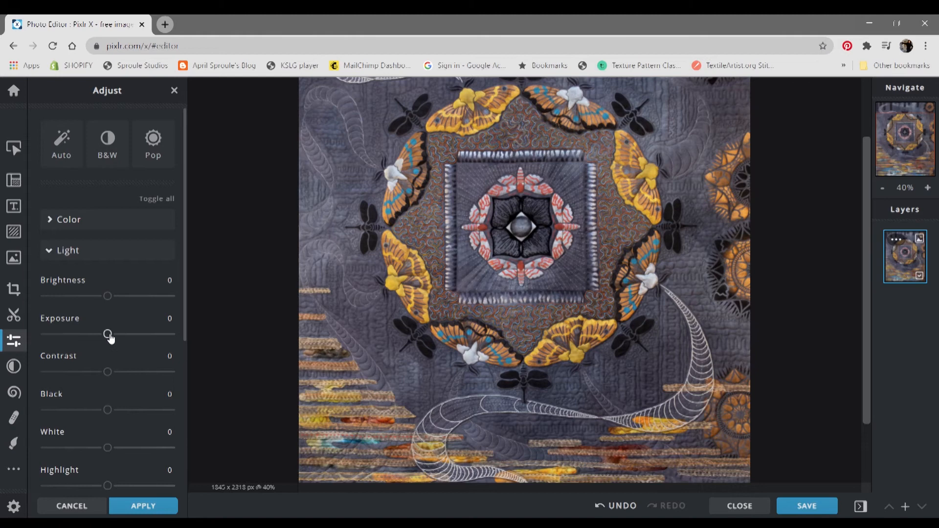
# Set exposure 23, brightness -8, contrast 19 and shadows -10 on the quilt
pyautogui.moveTo(107, 334); pyautogui.dragTo(122, 333)
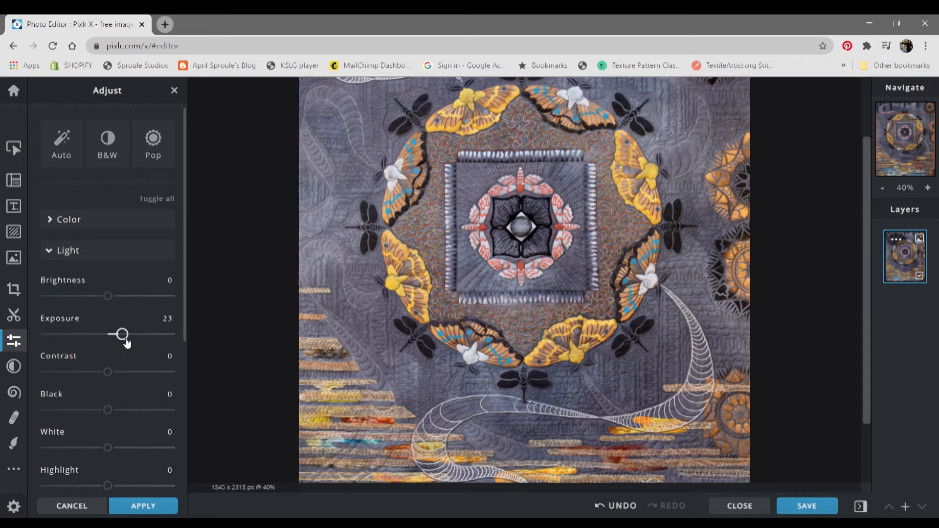
pyautogui.moveTo(107, 296); pyautogui.dragTo(103, 296)
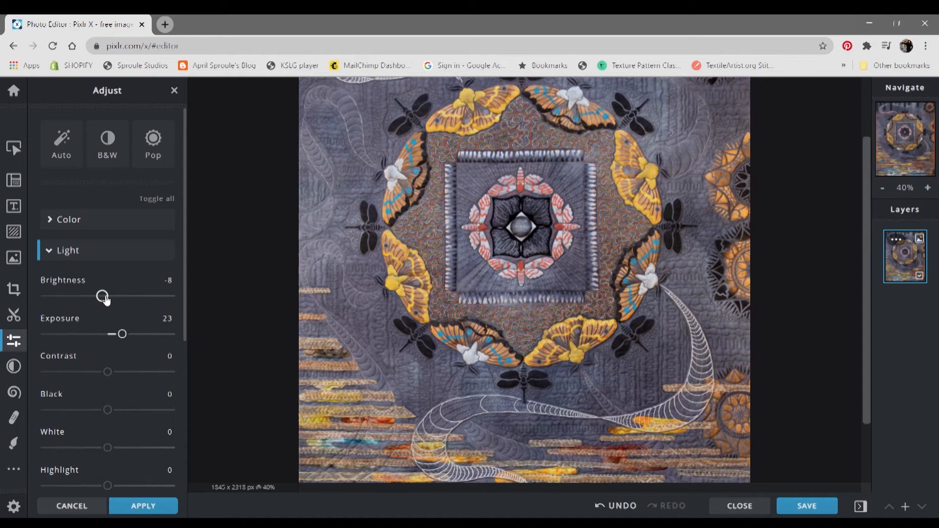
pyautogui.moveTo(107, 371); pyautogui.dragTo(118, 371)
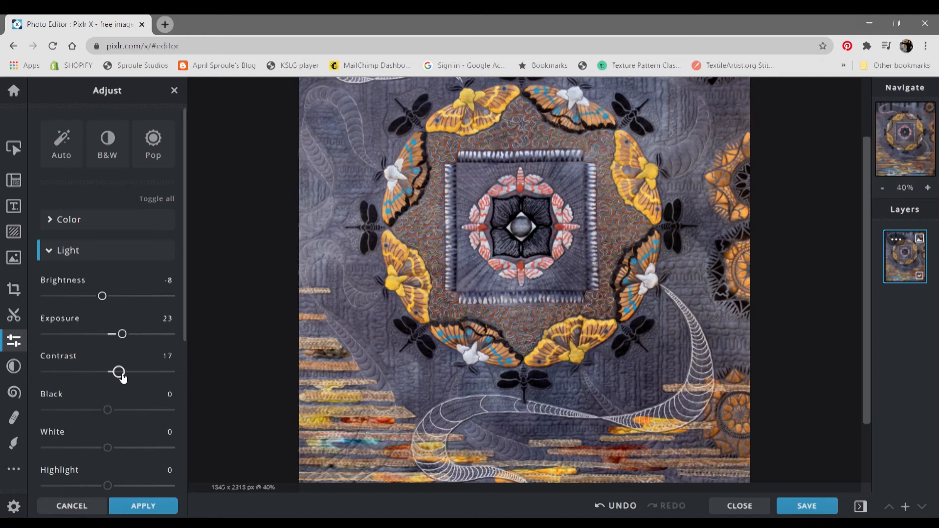
pyautogui.moveTo(118, 371); pyautogui.dragTo(122, 371)
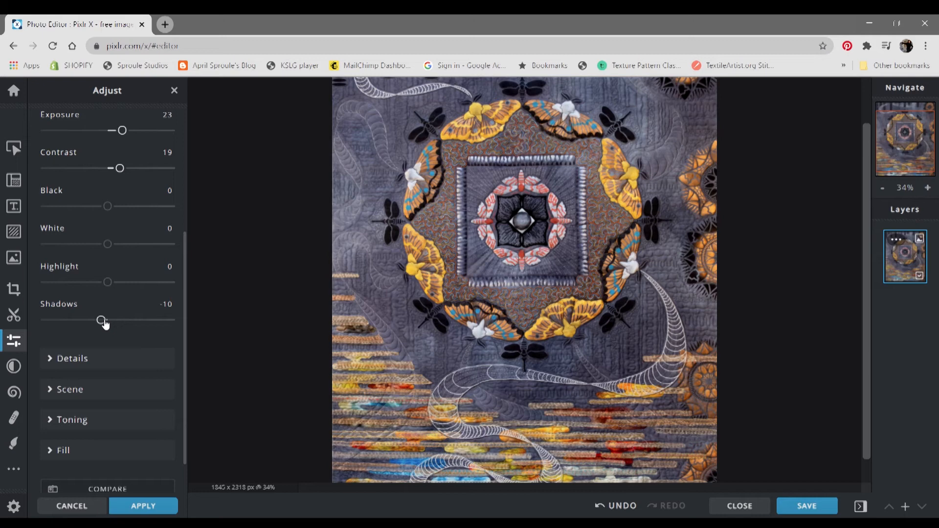
pyautogui.click(73, 358)
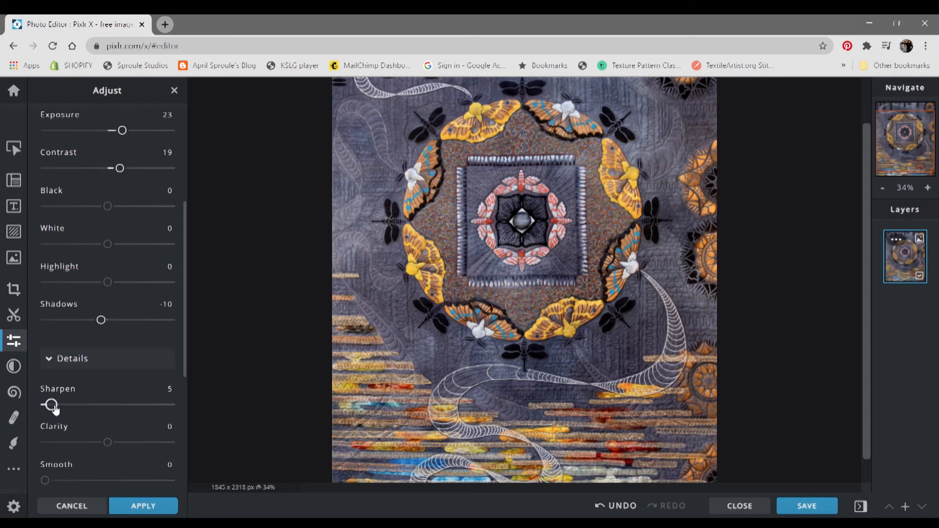
# Set sharpen to 10 and clarity to about 48, then apply the adjustments
pyautogui.moveTo(51, 405); pyautogui.dragTo(158, 405)
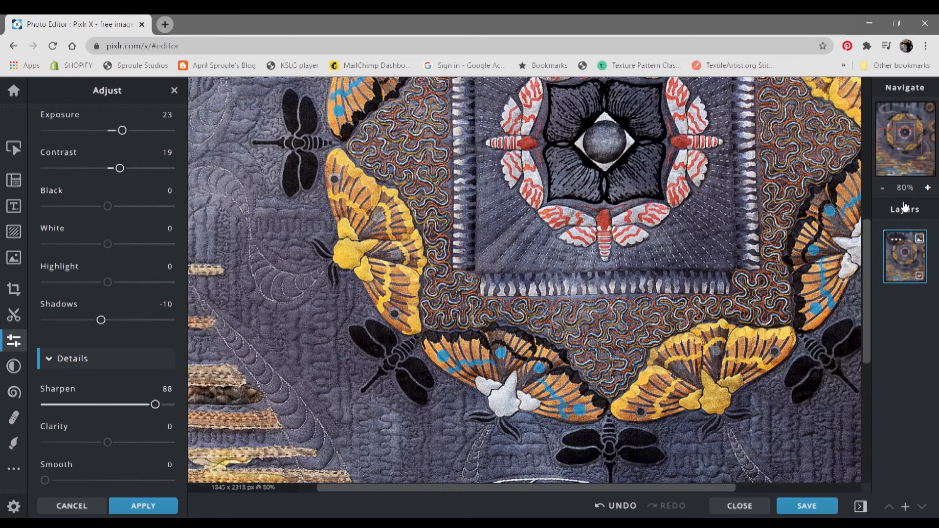
pyautogui.moveTo(154, 405); pyautogui.dragTo(47, 404)
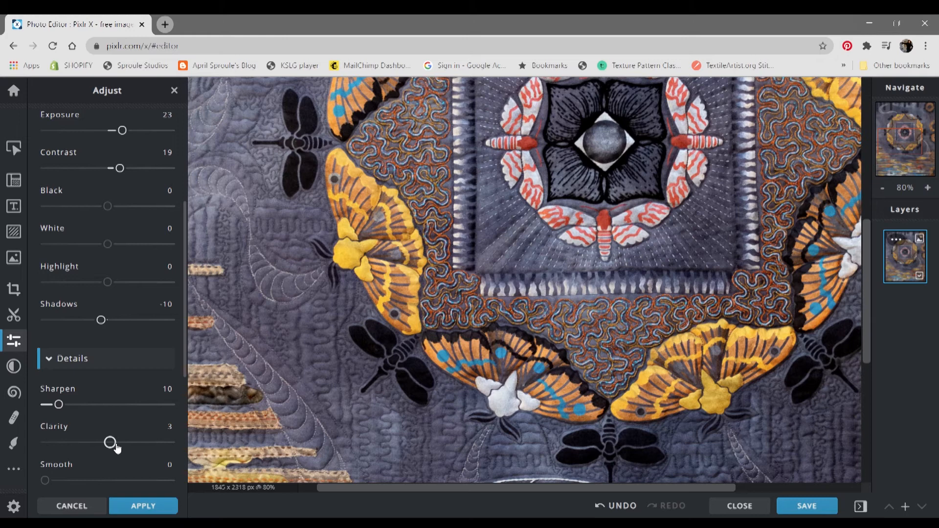
pyautogui.moveTo(110, 442); pyautogui.dragTo(133, 442)
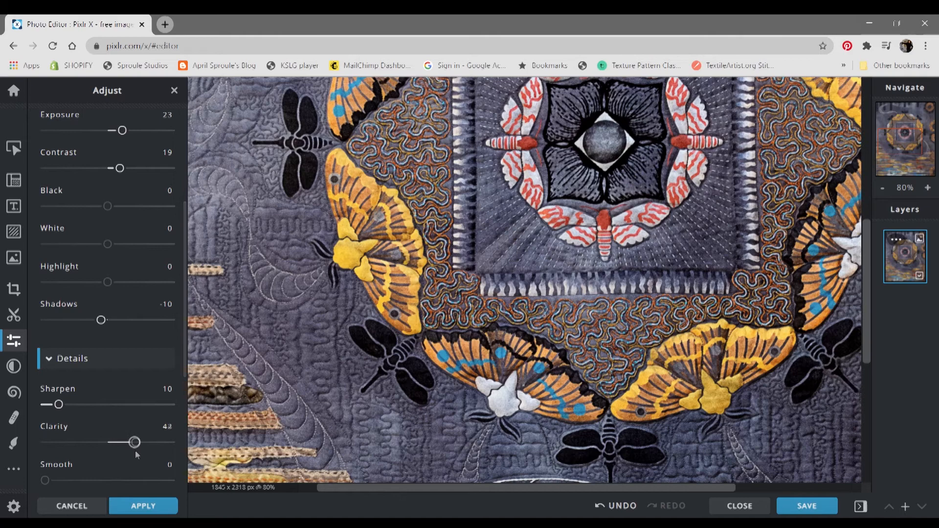
pyautogui.click(143, 506)
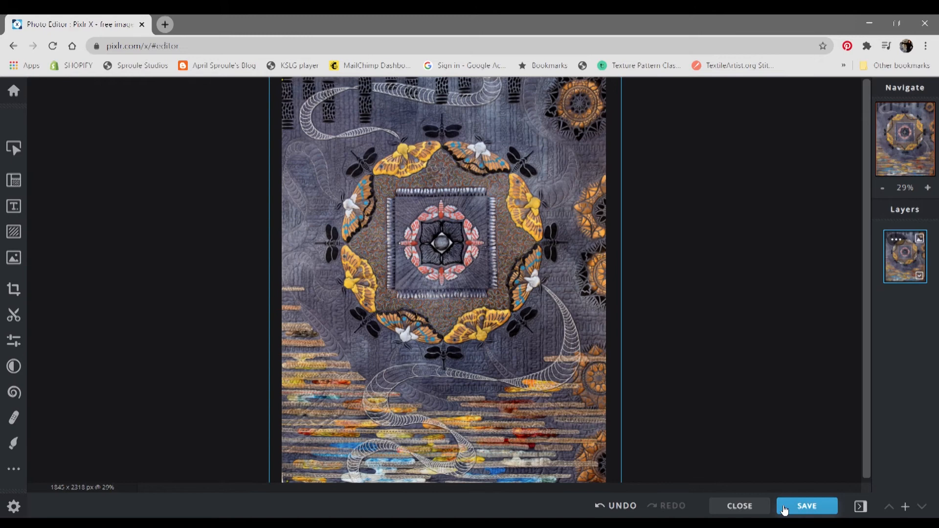
# Bring up the Save dialog: JPG named My Pixlr Example 02, 90% quality, about 2.5 MB
pyautogui.click(806, 506)
pyautogui.write('My Pixlr Example 02')
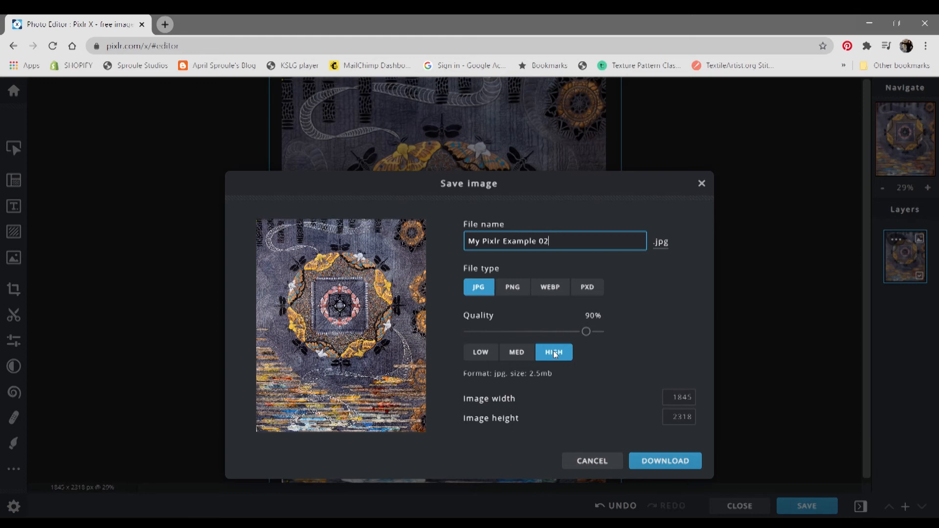
# Tune the JPG quality from 100% down to 98%, about 4.0 MB at 1845 × 2318 px
pyautogui.moveTo(584, 331); pyautogui.dragTo(599, 331)
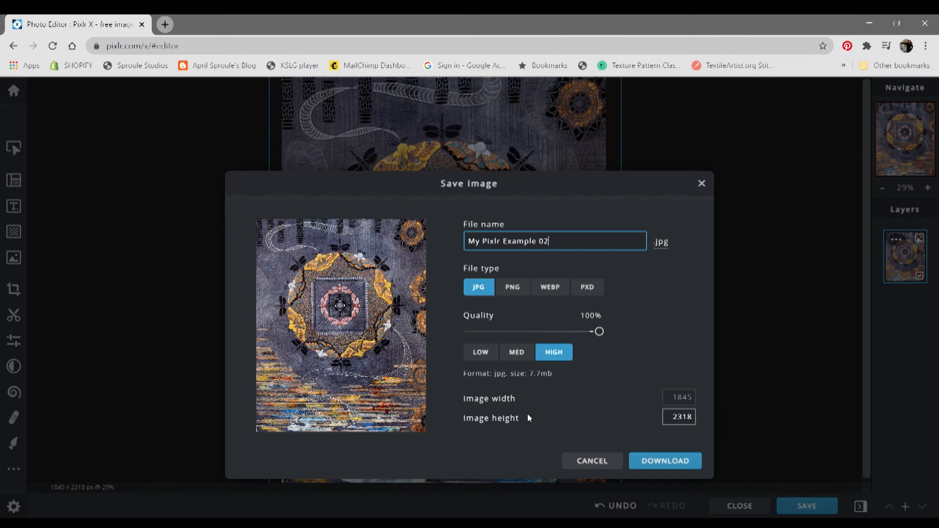
pyautogui.click(679, 397)
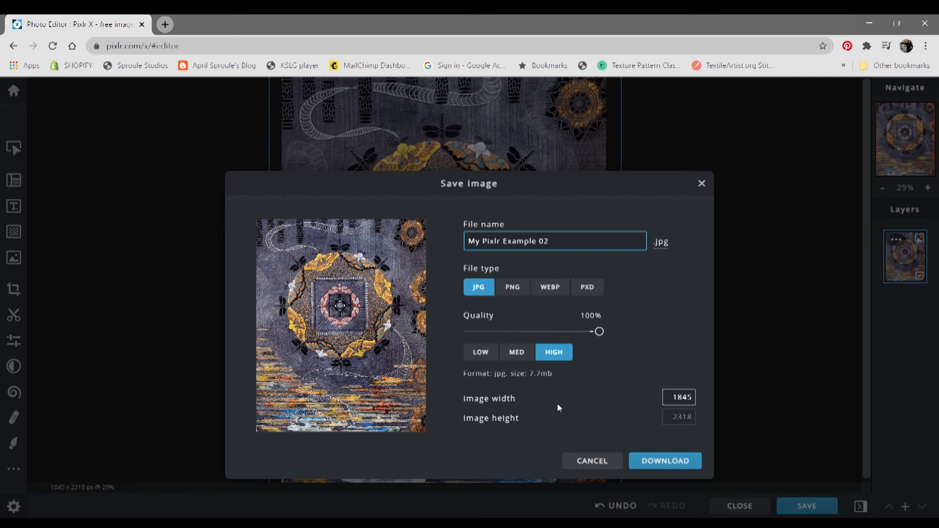
pyautogui.moveTo(597, 331); pyautogui.dragTo(591, 331)
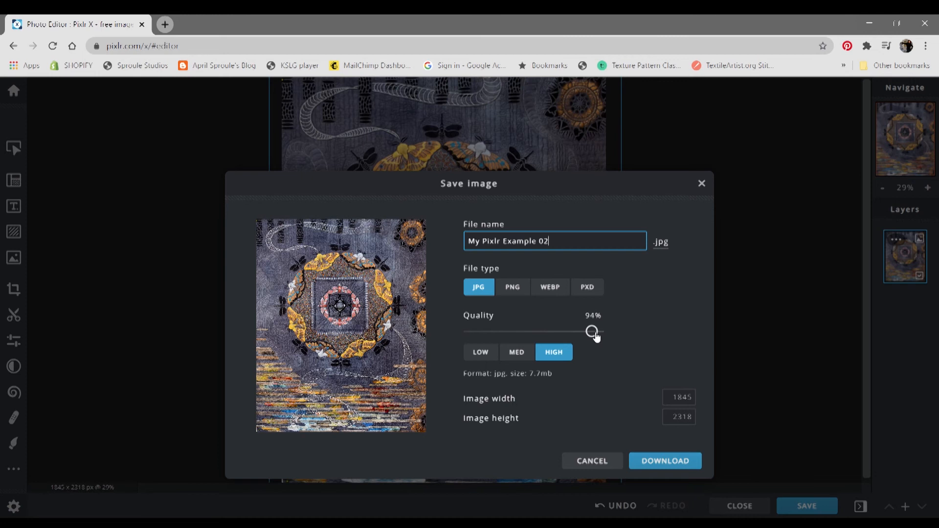
pyautogui.moveTo(591, 331); pyautogui.dragTo(593, 332)
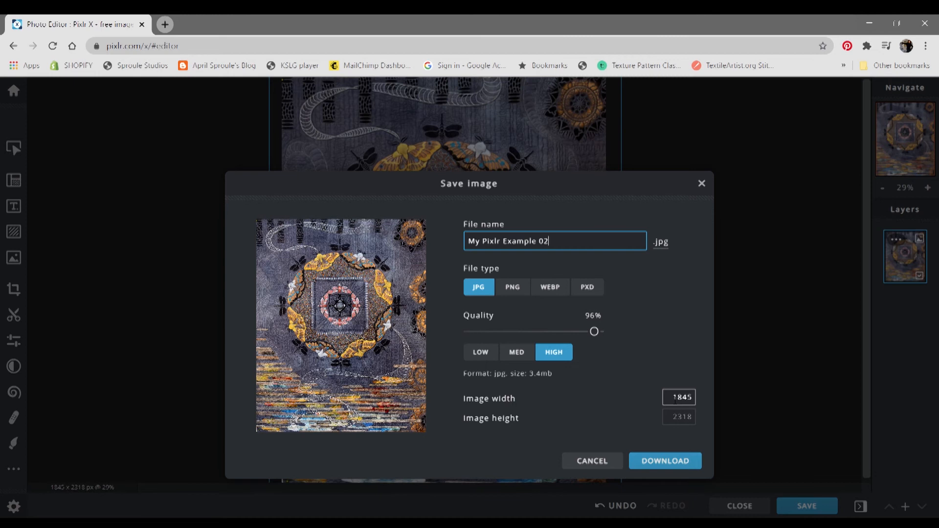
pyautogui.moveTo(593, 331); pyautogui.dragTo(597, 331)
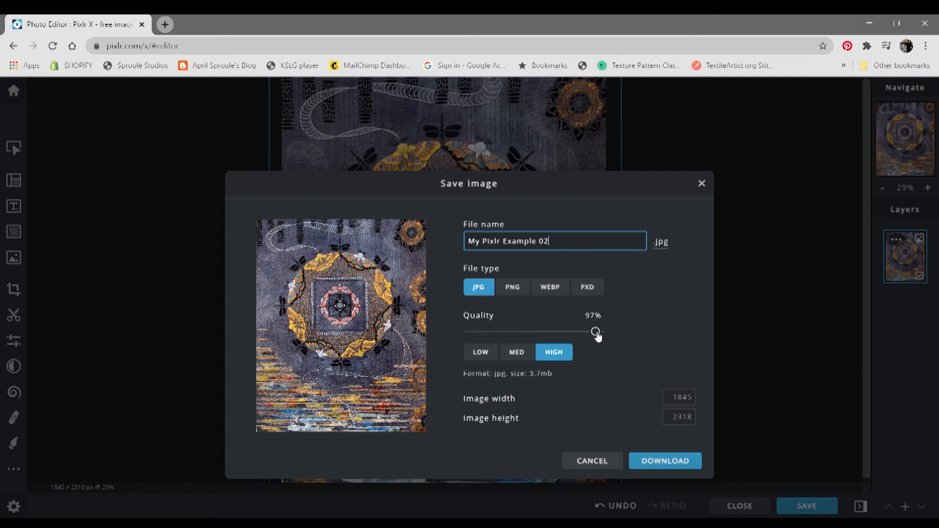
pyautogui.moveTo(594, 331); pyautogui.dragTo(597, 331)
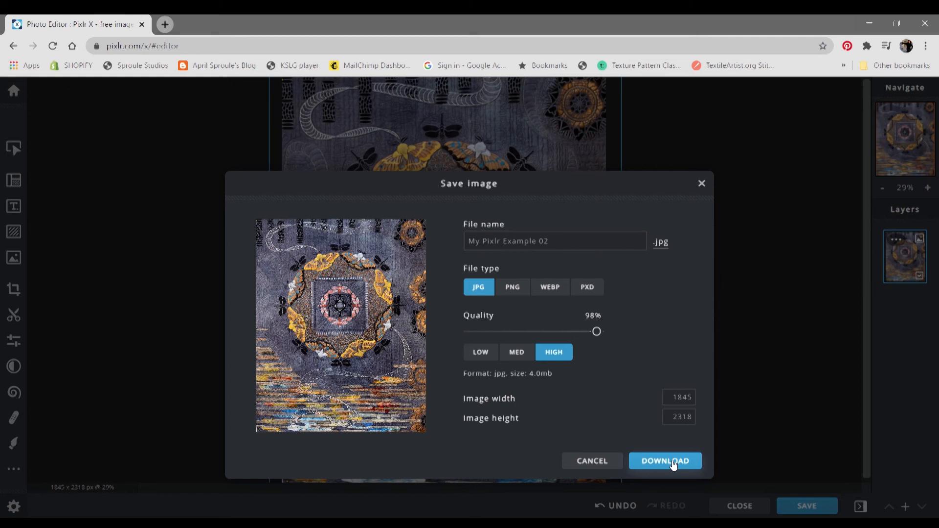
# Download the photo as My Pixlr Example 02.jpg and dismiss the Downloaded confirmation
pyautogui.click(664, 461)
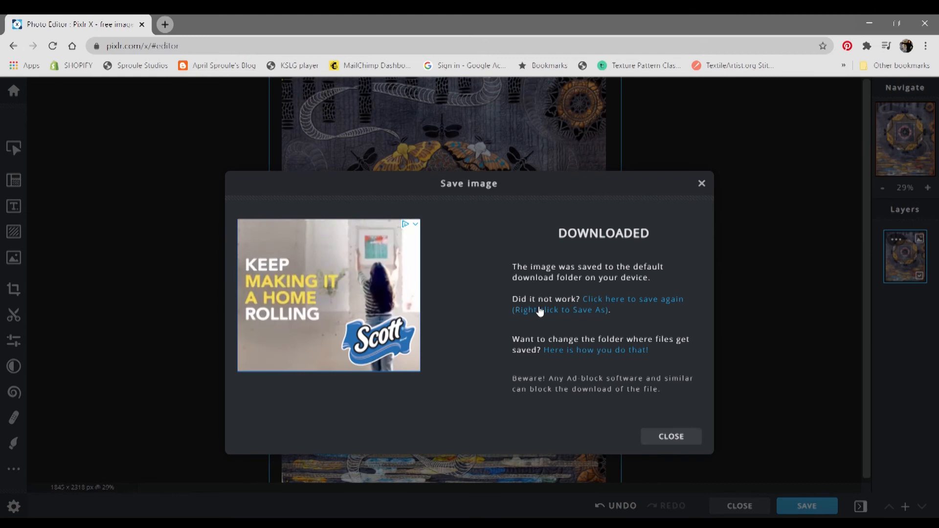
pyautogui.click(671, 436)
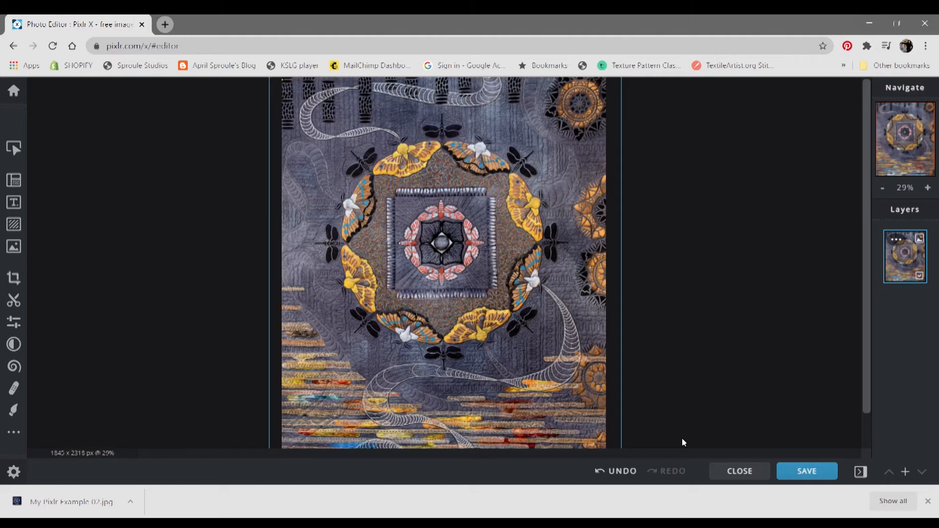
pyautogui.click(229, 24)
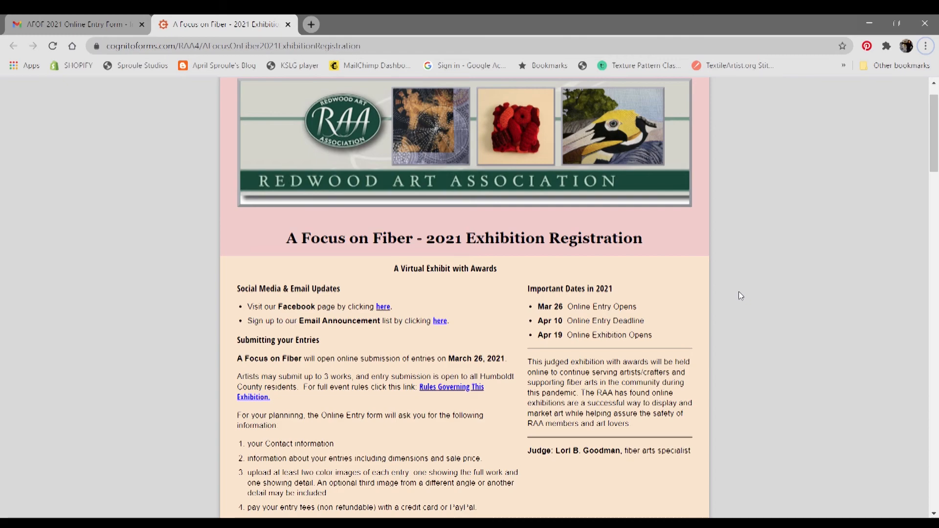
# Fill Entry #1 with title Rising, 36 × 40 inches, and medium starting Mixed
pyautogui.scroll(-3)
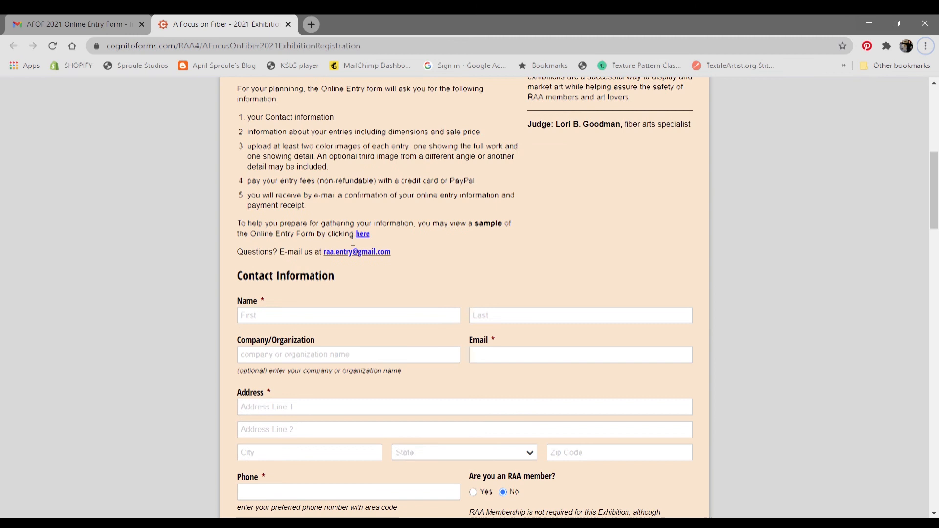
pyautogui.moveTo(361, 241)
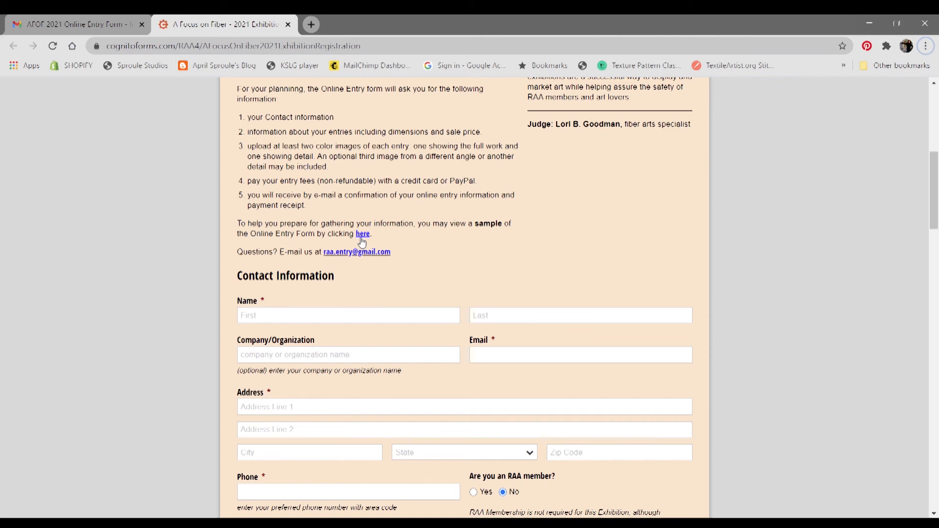
pyautogui.moveTo(729, 280)
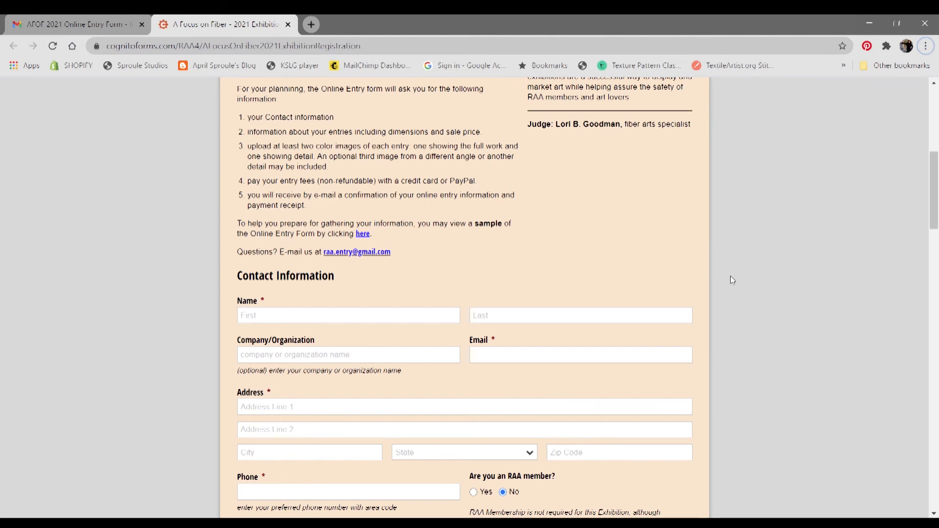
pyautogui.scroll(-3)
pyautogui.write('Mixed')
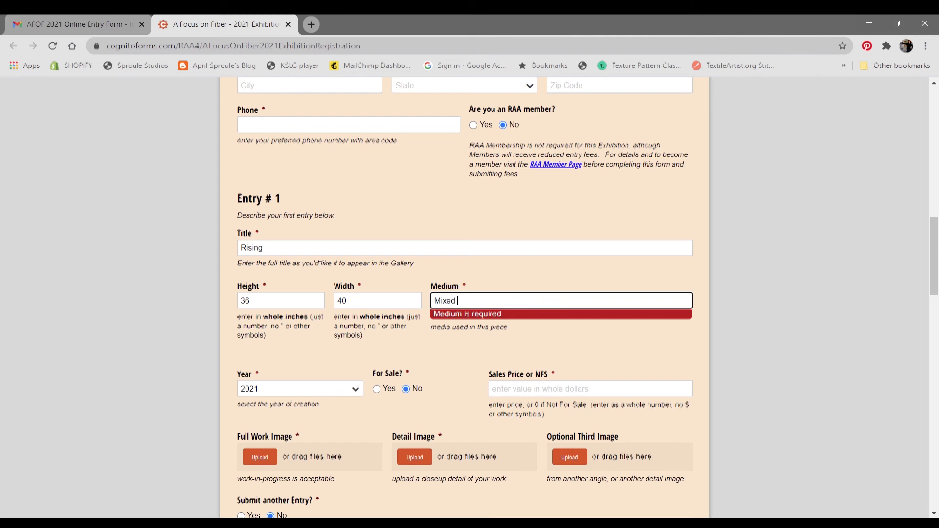
# Complete the medium as Mixed Media and attach the 3.96 MB quilt JPG as full work image
pyautogui.write('Media')
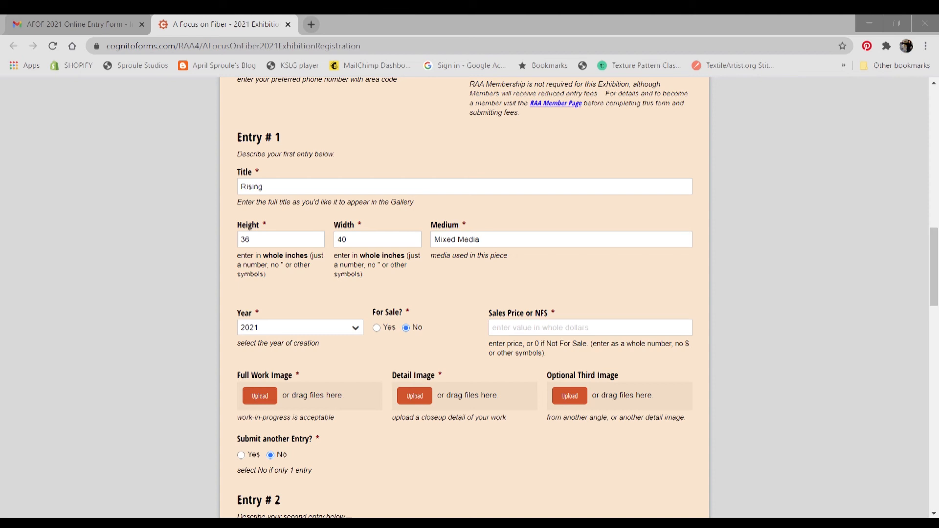
pyautogui.click(259, 395)
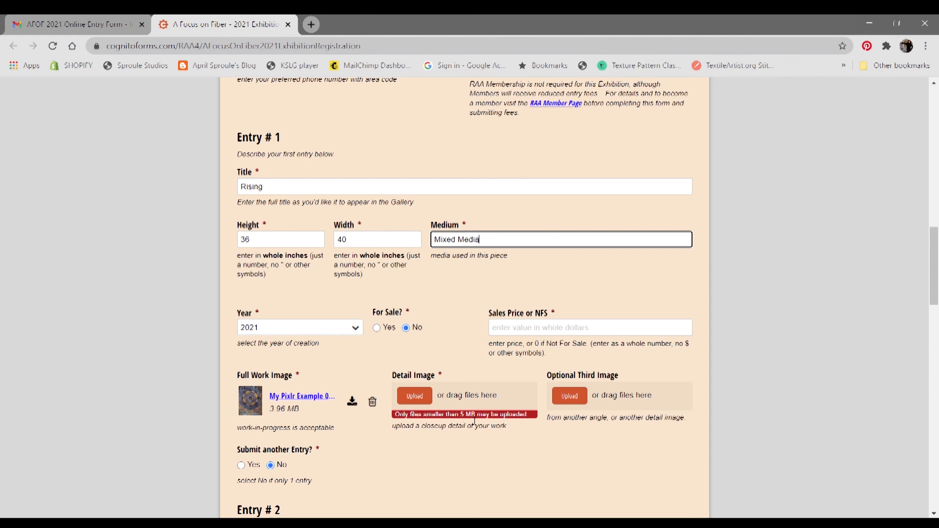
pyautogui.moveTo(126, 456)
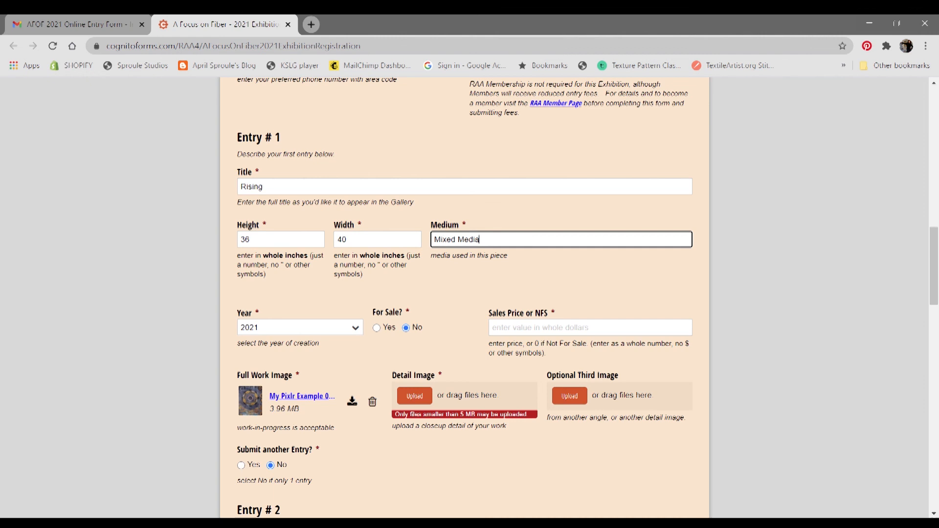
# Attach Editing.jpg (349.05 KB) as the detail image and scroll to the entry fees
pyautogui.click(415, 395)
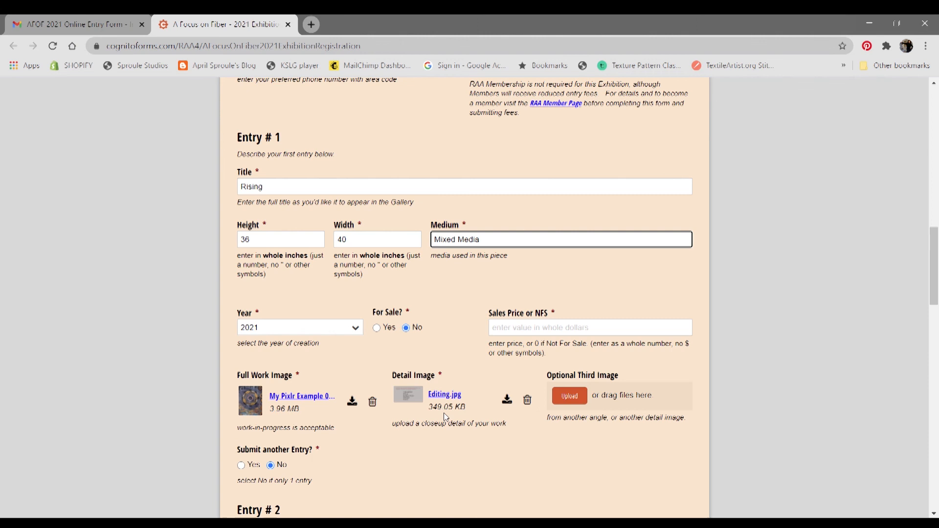
pyautogui.scroll(-3)
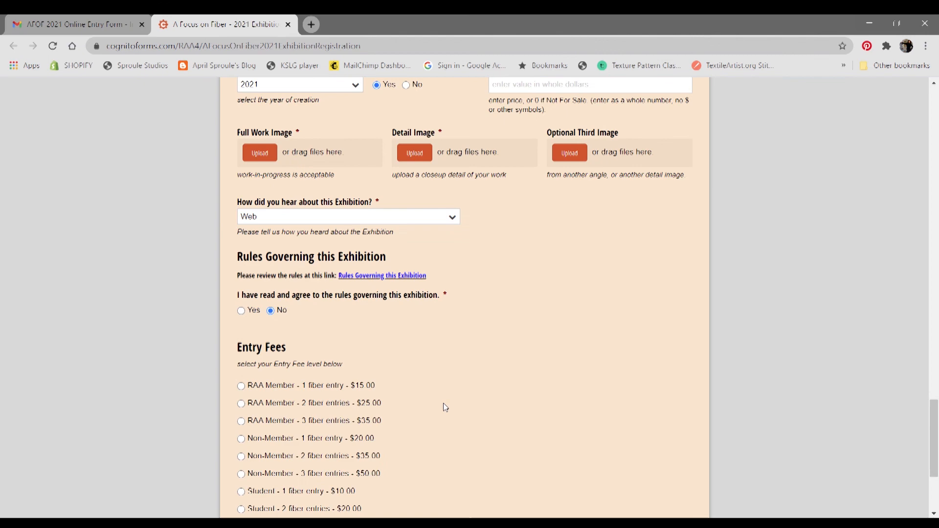
pyautogui.scroll(-3)
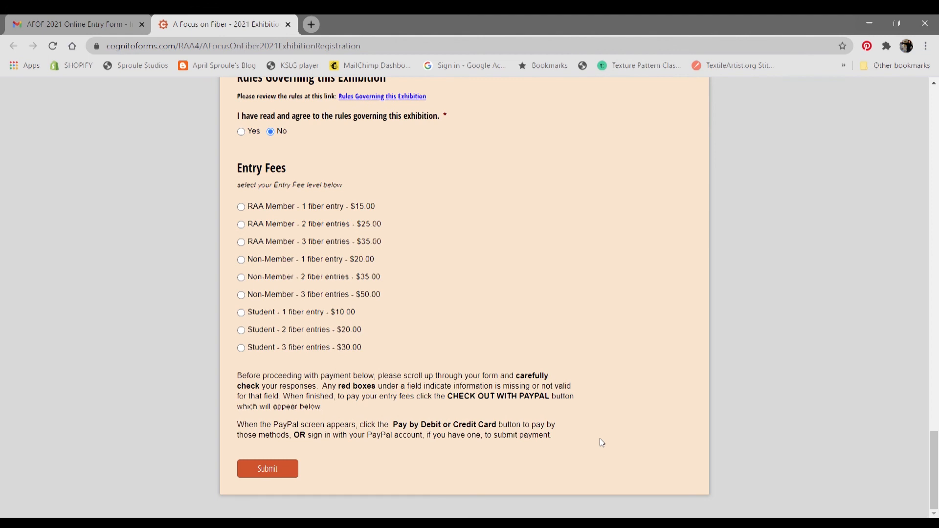